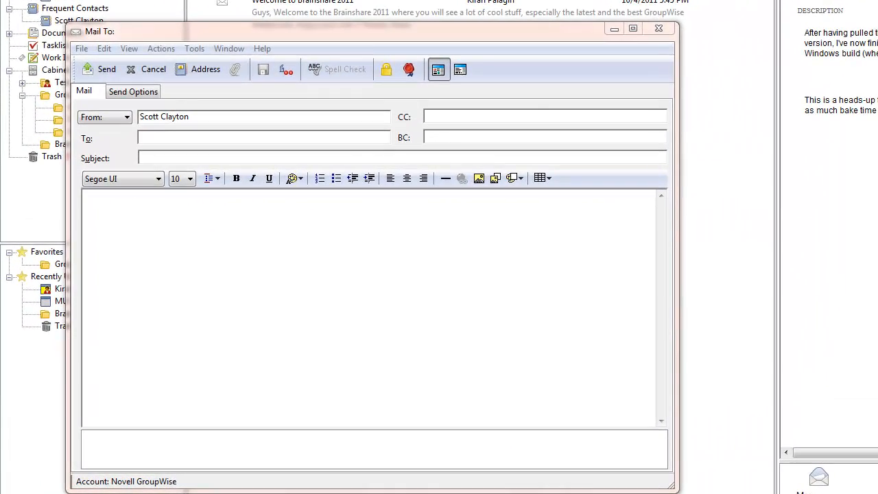
pyautogui.moveTo(192, 133)
pyautogui.write('K')
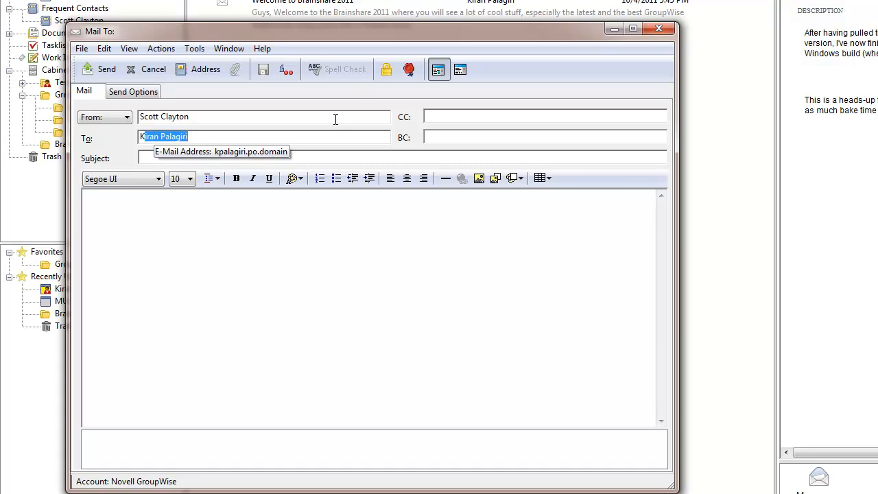
pyautogui.moveTo(357, 85)
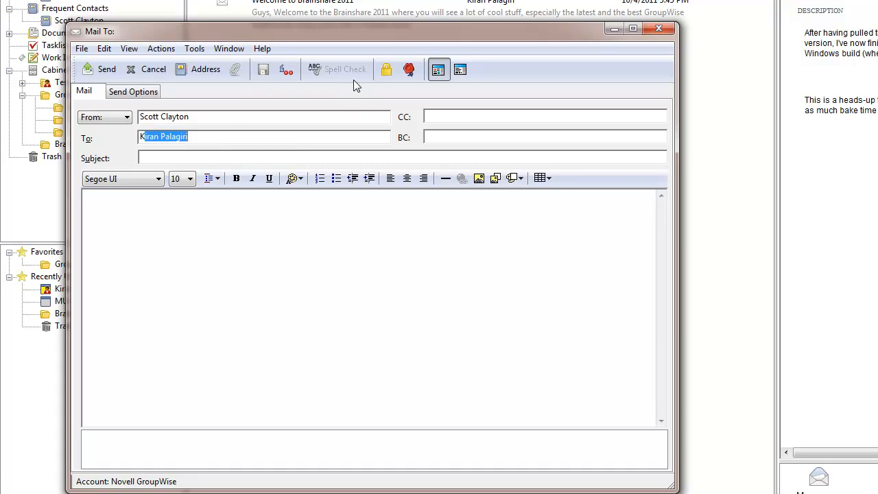
pyautogui.moveTo(349, 88)
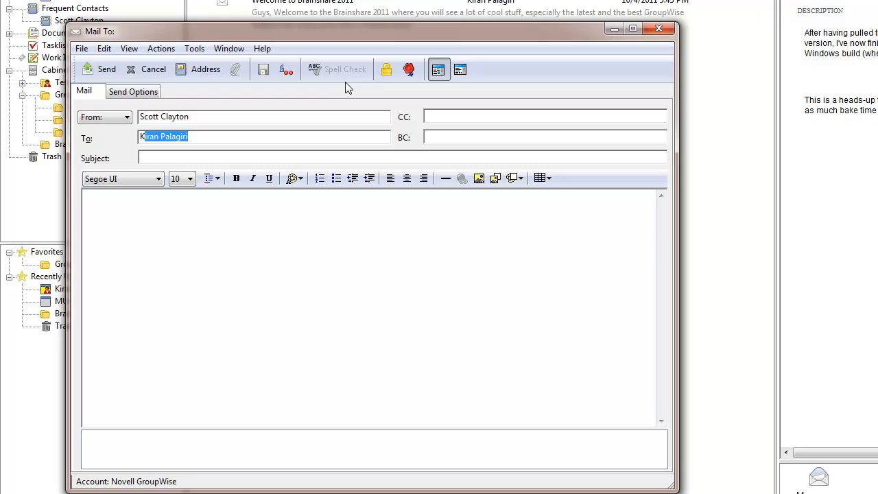
pyautogui.click(206, 69)
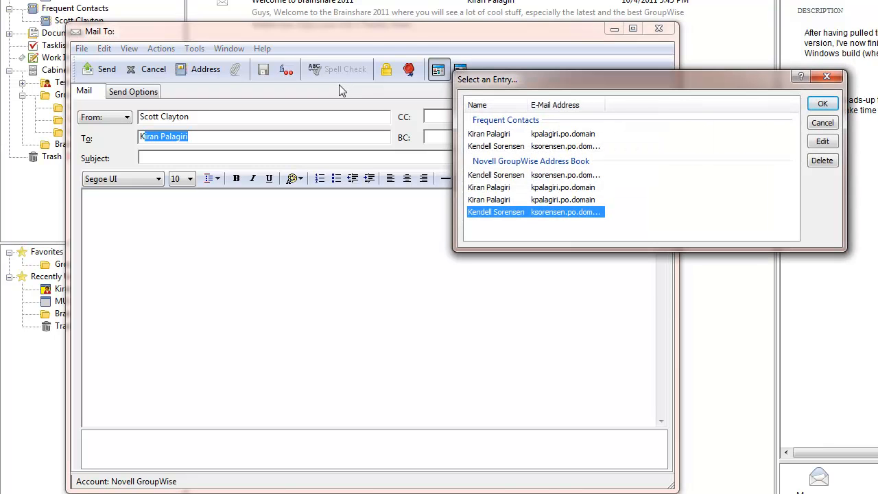
pyautogui.moveTo(511, 160)
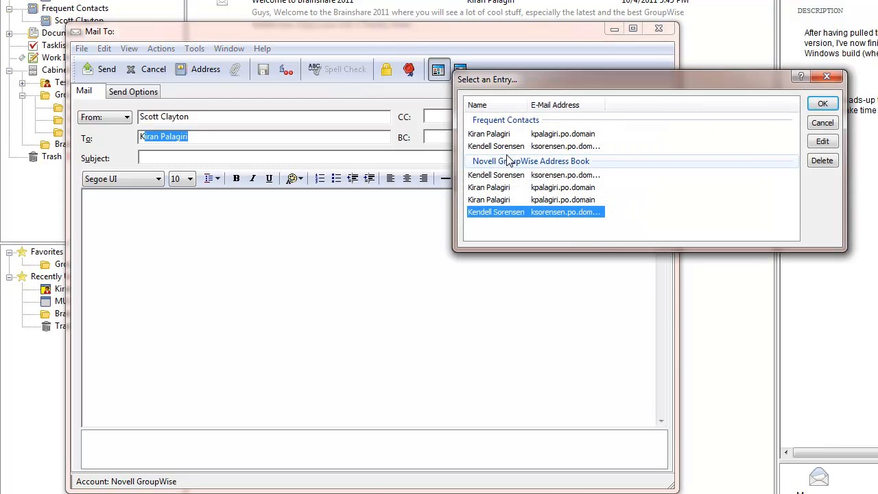
pyautogui.moveTo(513, 151)
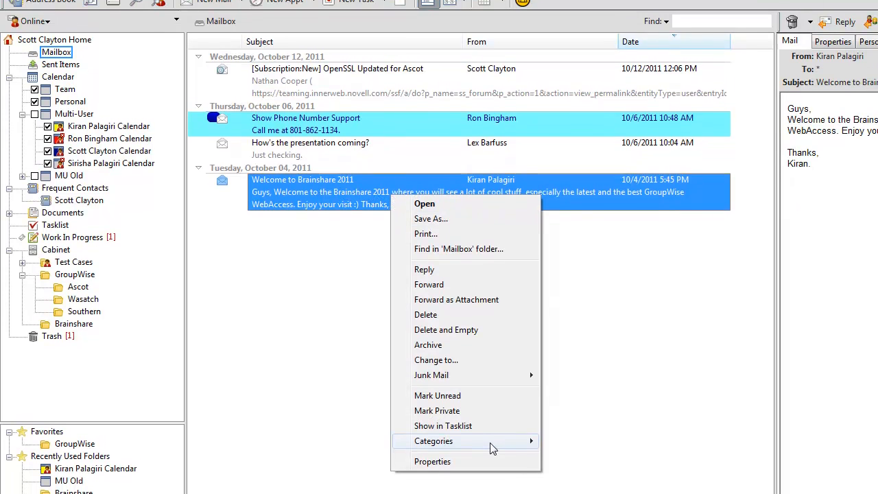
# Categorize the Welcome to Brainshare 2011 message as Urgent from its context menu
pyautogui.click(434, 442)
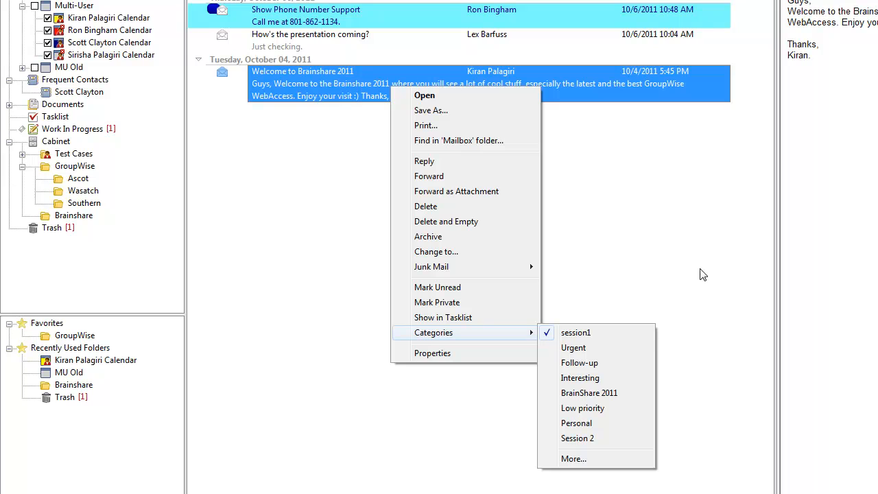
pyautogui.moveTo(642, 333)
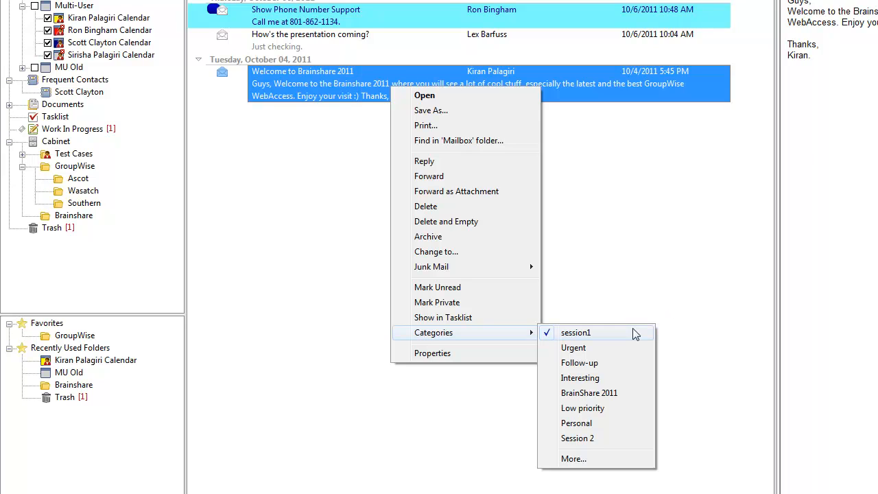
pyautogui.moveTo(631, 348)
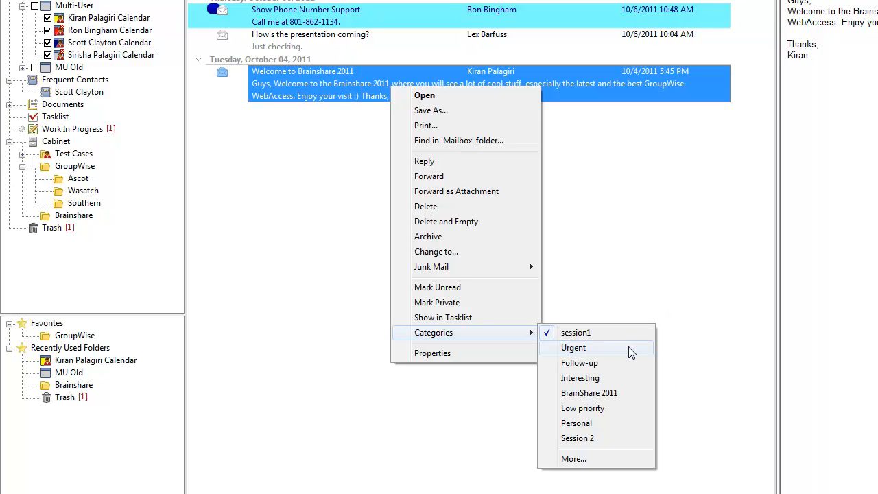
pyautogui.click(573, 348)
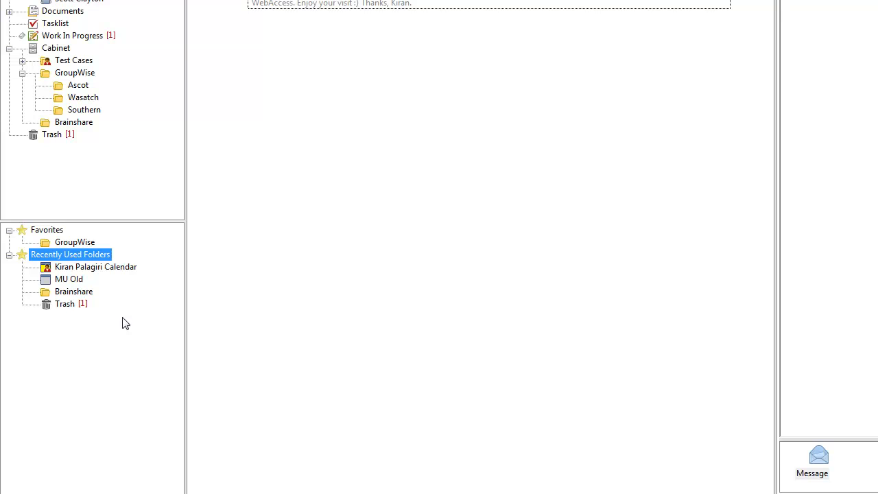
pyautogui.moveTo(140, 277)
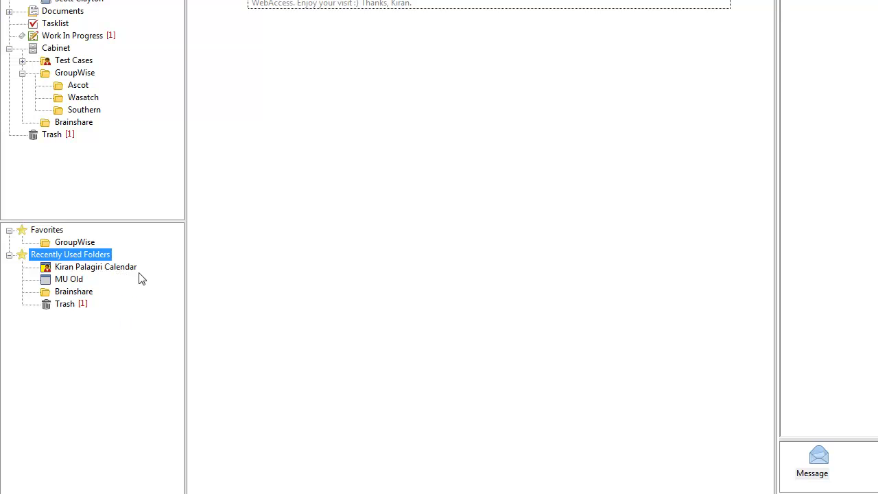
pyautogui.moveTo(283, 243)
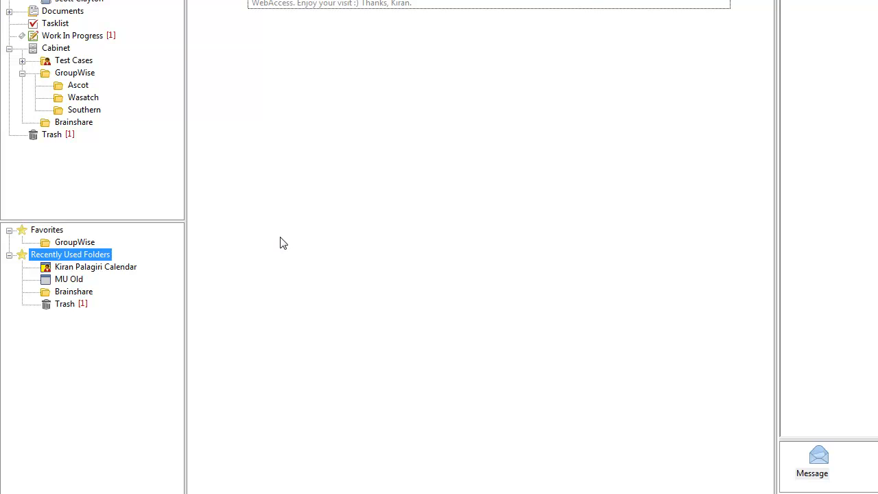
pyautogui.moveTo(328, 254)
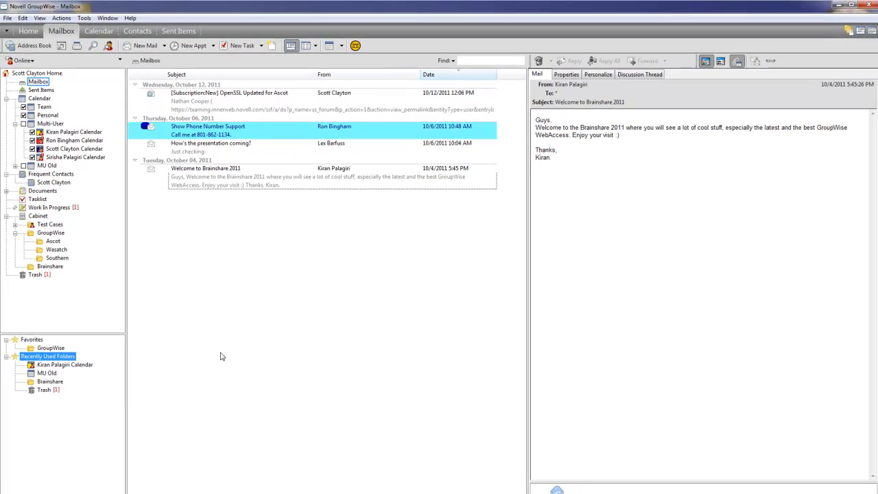
pyautogui.moveTo(219, 357)
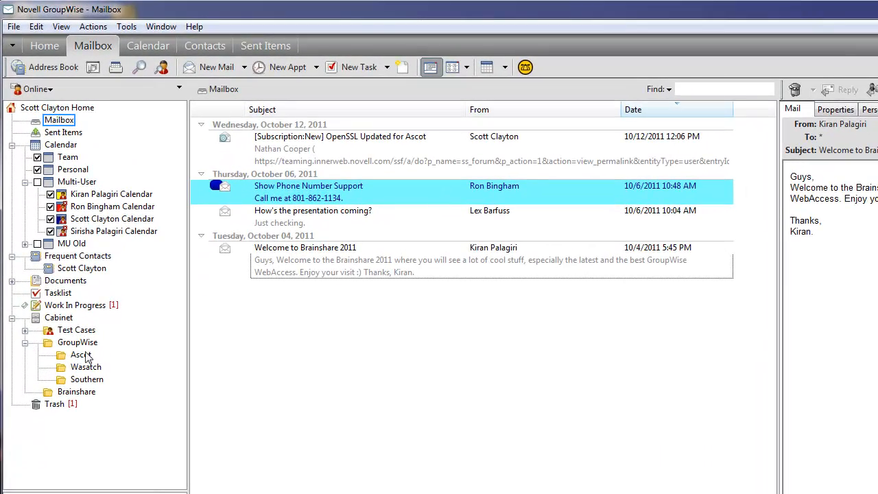
pyautogui.moveTo(212, 68)
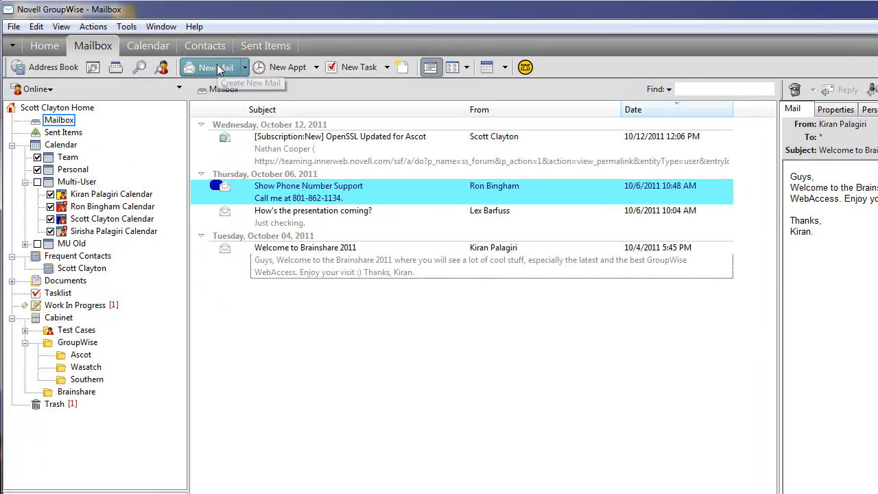
pyautogui.click(215, 66)
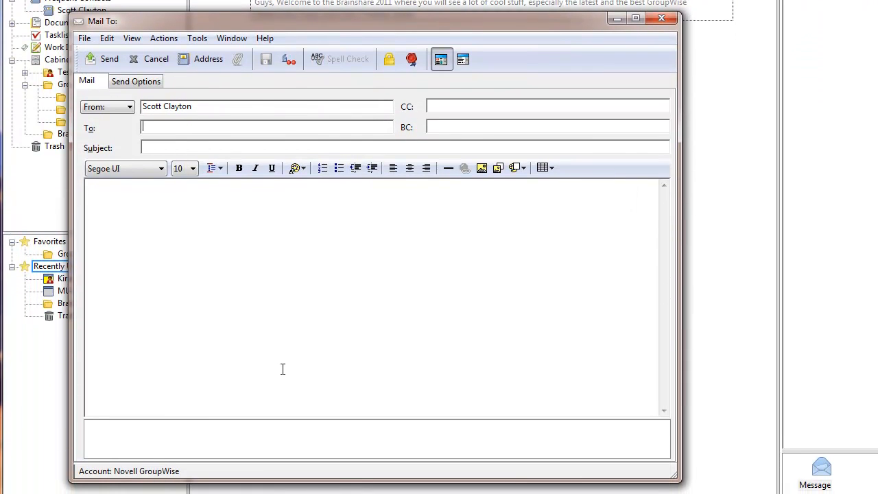
pyautogui.write('Kiran Palagiri')
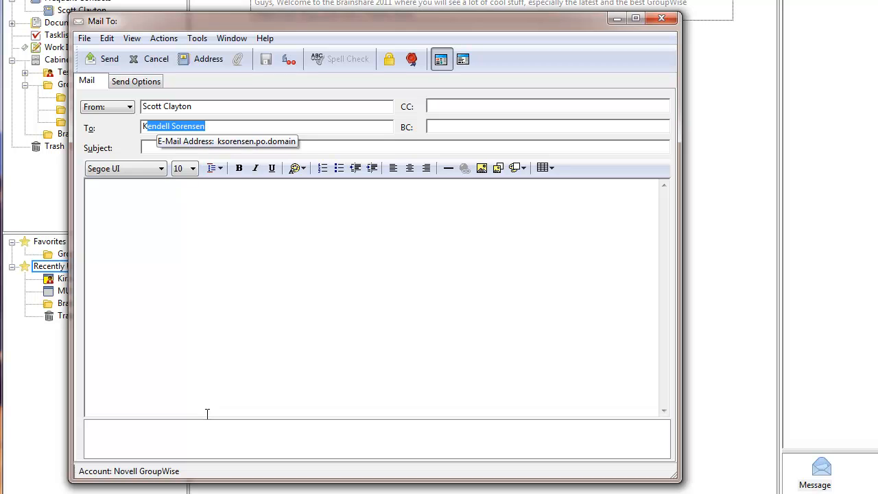
pyautogui.moveTo(190, 434)
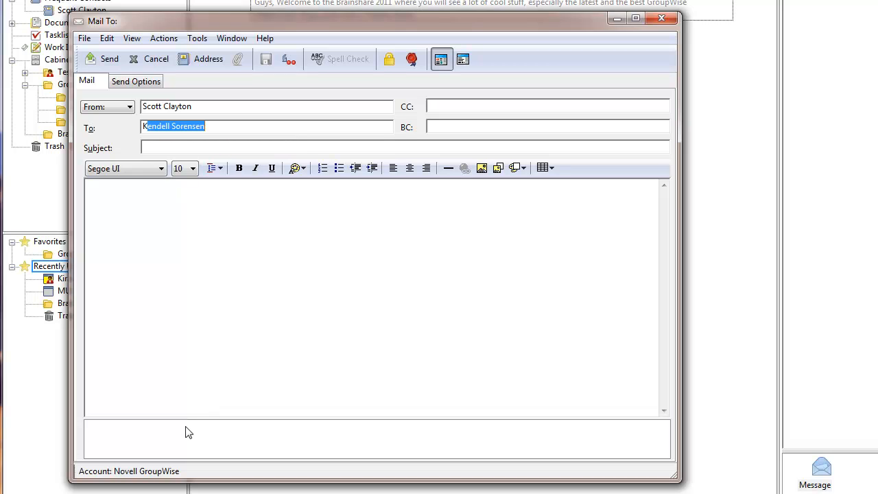